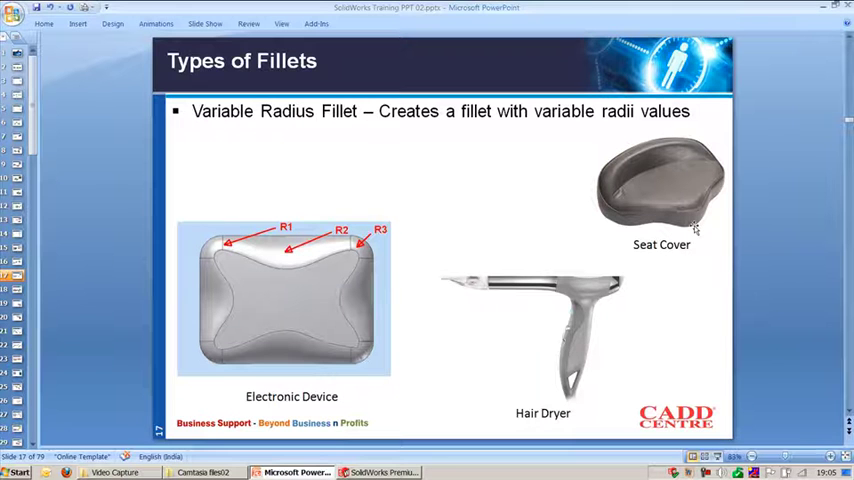
{"action": "mouse_move", "coordinate": [594, 320]}
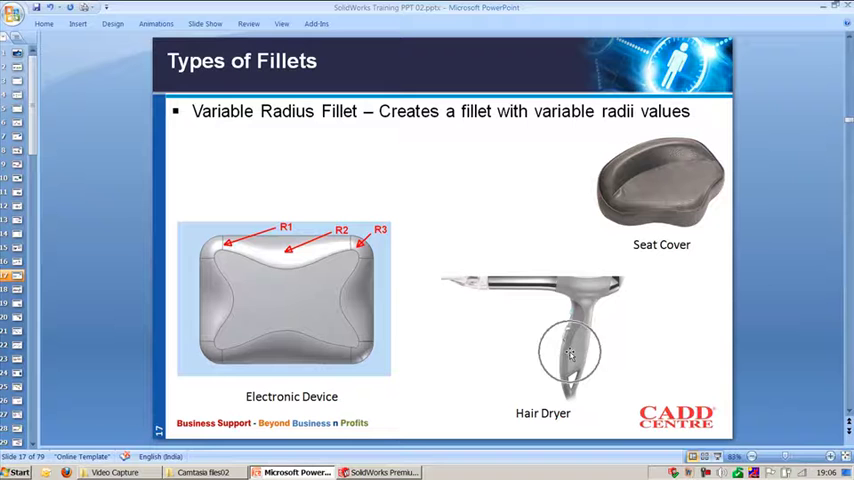
{"action": "mouse_move", "coordinate": [324, 290]}
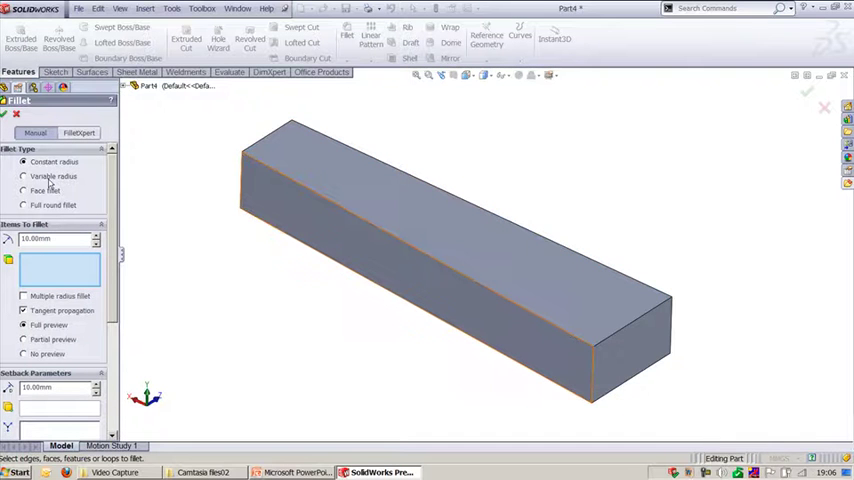
Preview a variable radius fillet on the block's long front edge
{"action": "left_click", "coordinate": [24, 176]}
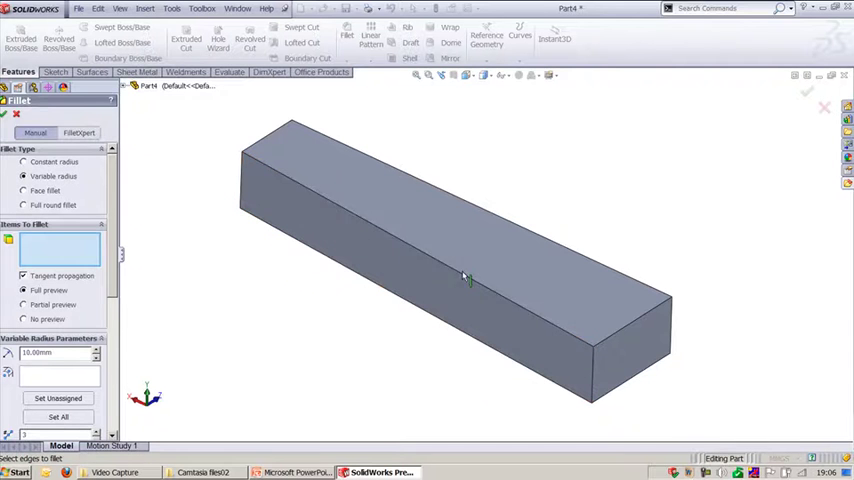
{"action": "left_click", "coordinate": [466, 276]}
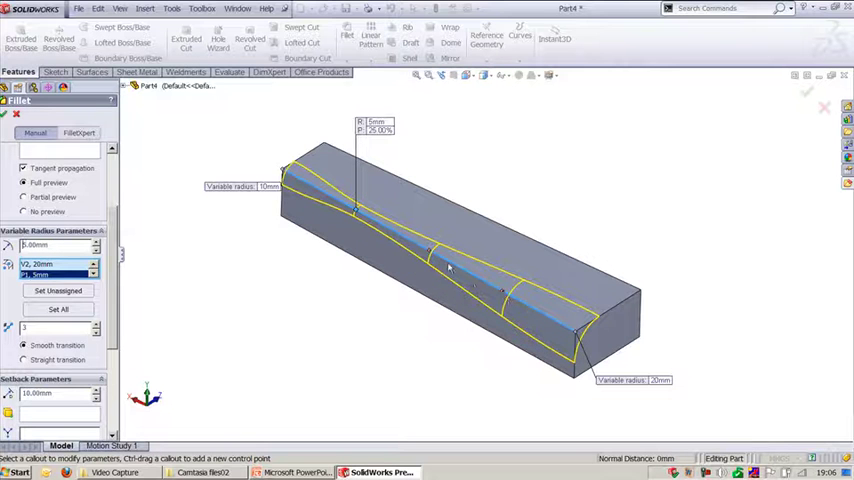
Assign control-point radii, keep a smooth transition, and create the variable radius fillet
{"action": "left_click", "coordinate": [428, 248]}
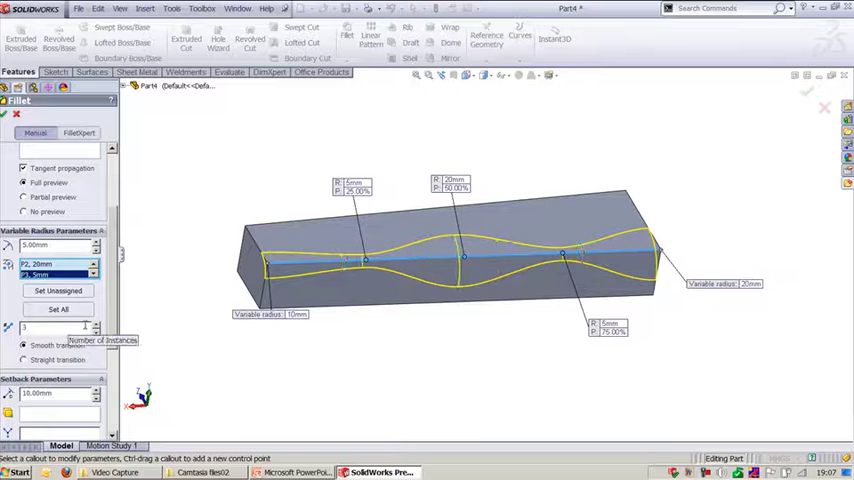
{"action": "left_click", "coordinate": [24, 360]}
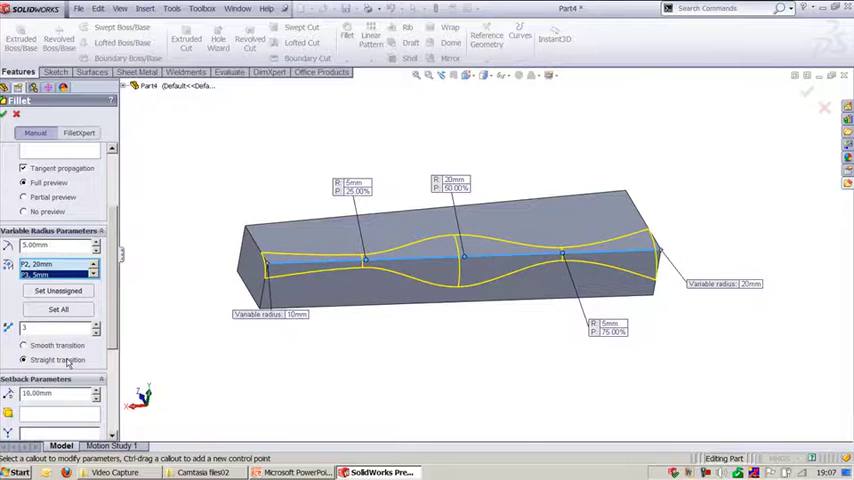
{"action": "left_click", "coordinate": [24, 344]}
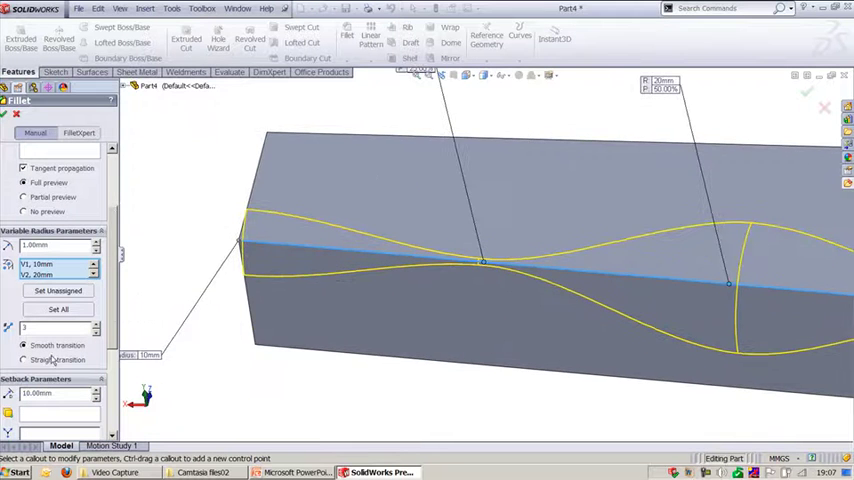
{"action": "left_click", "coordinate": [24, 344]}
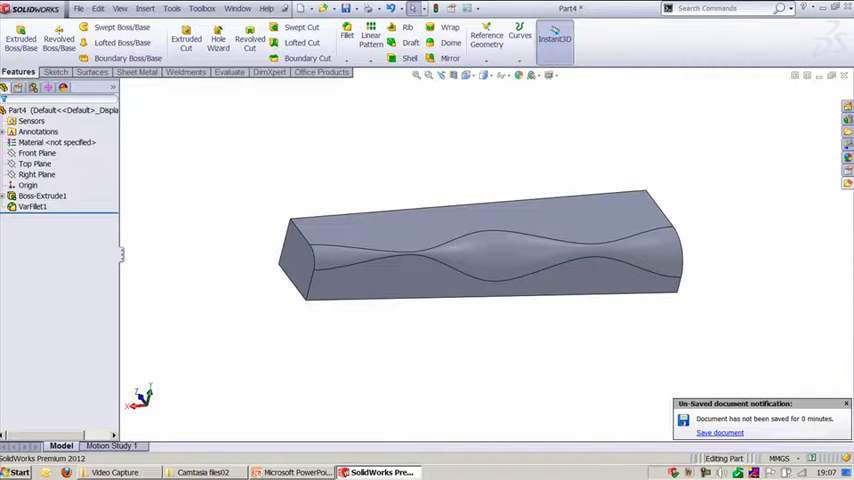
Open the Fillets_full round practice part with the V-shaped channel
{"action": "left_click", "coordinate": [290, 472]}
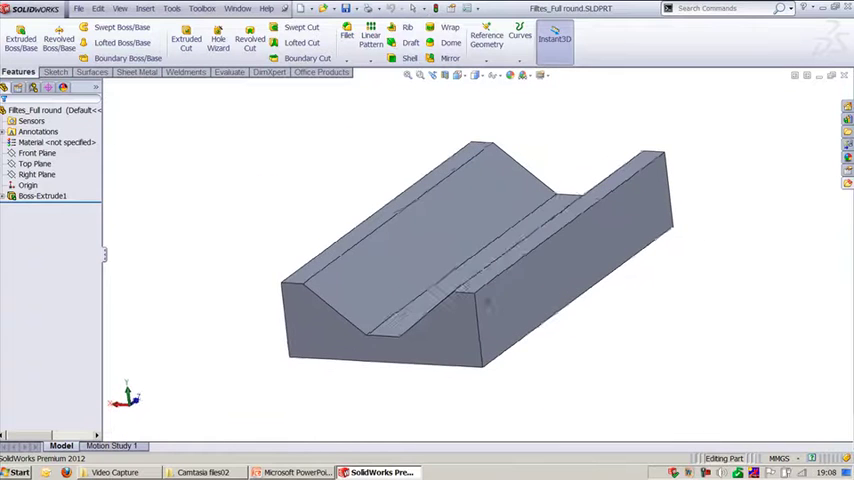
Start a new fillet set to the Full round type for the channel faces
{"action": "left_click", "coordinate": [346, 32]}
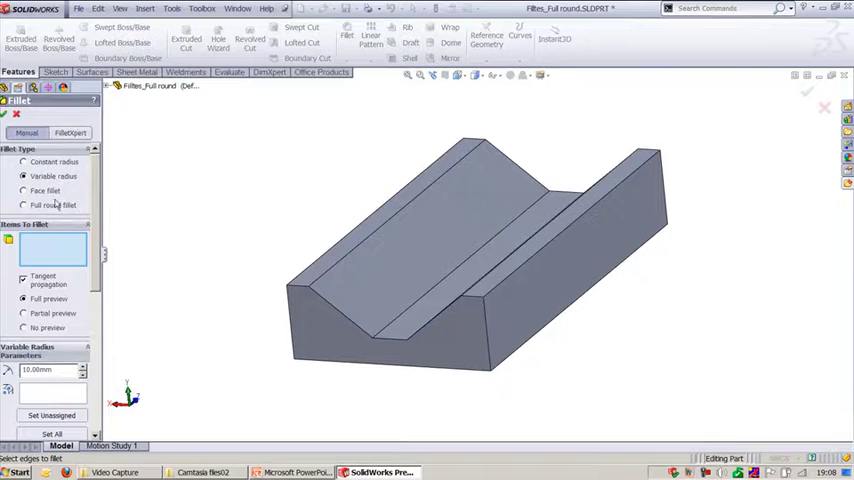
{"action": "left_click", "coordinate": [24, 192]}
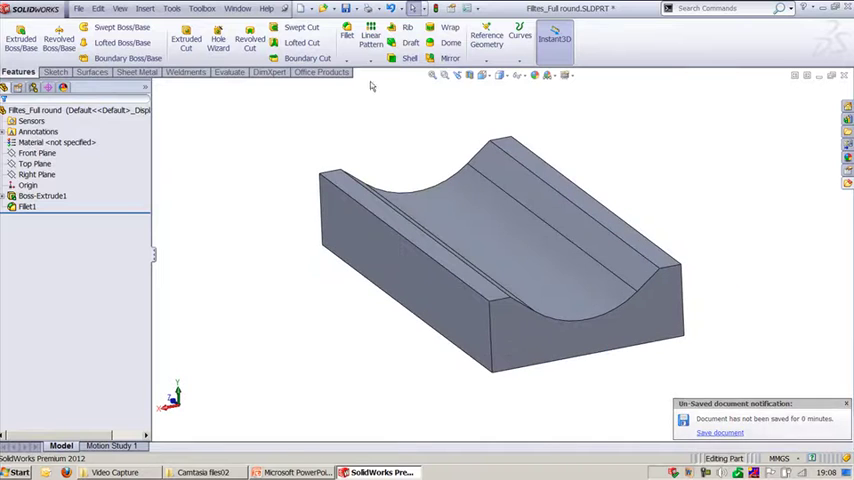
Start another fillet set to the Face fillet type for the top faces
{"action": "left_click", "coordinate": [348, 32]}
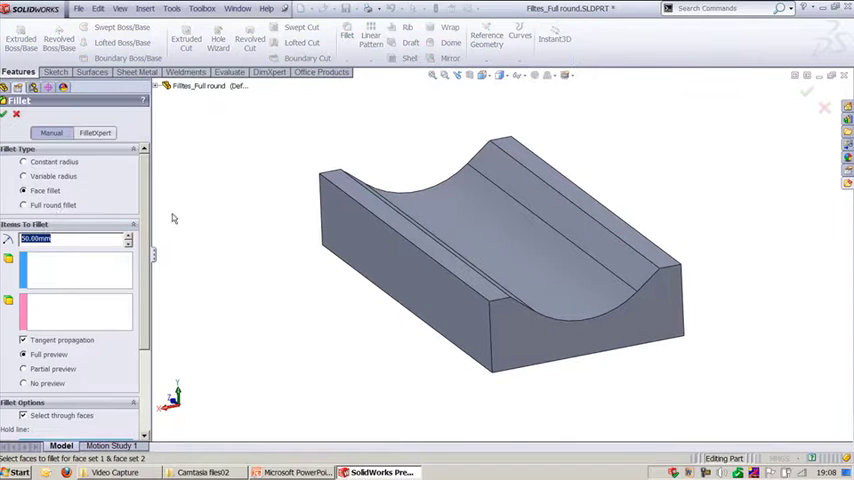
{"action": "left_click", "coordinate": [24, 204]}
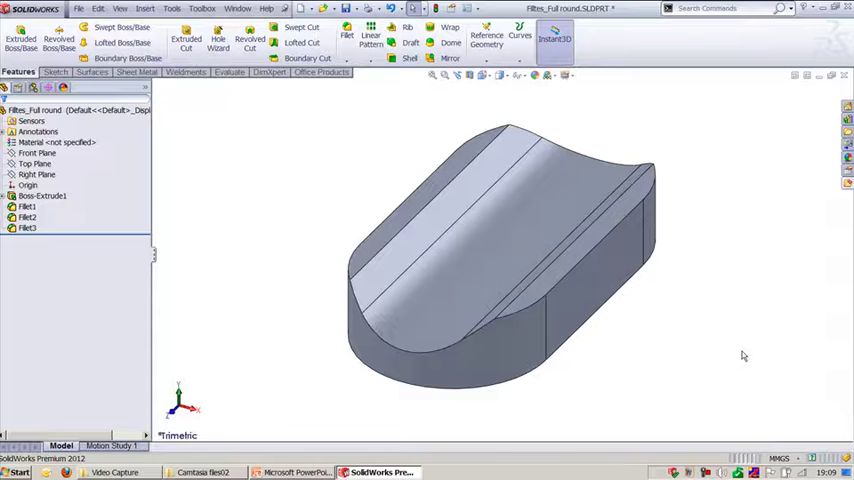
{"action": "mouse_move", "coordinate": [736, 356]}
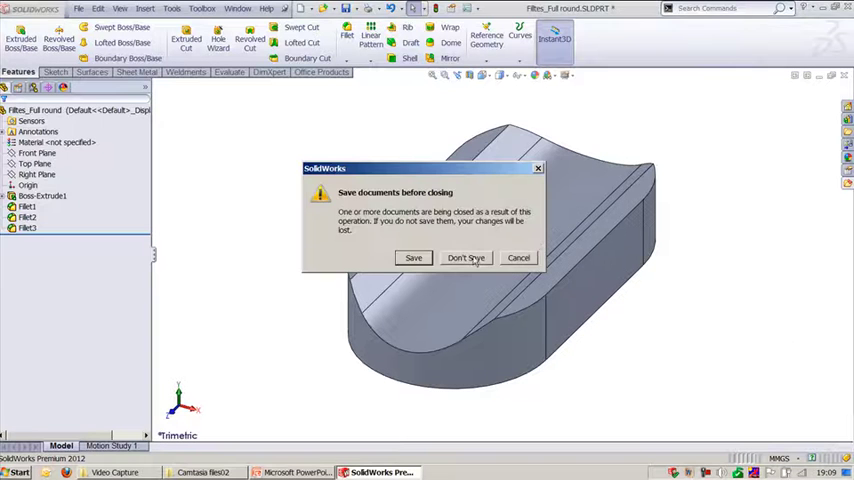
Discard changes, then preview a constant radius fillet on the star part's arm edge
{"action": "left_click", "coordinate": [466, 256]}
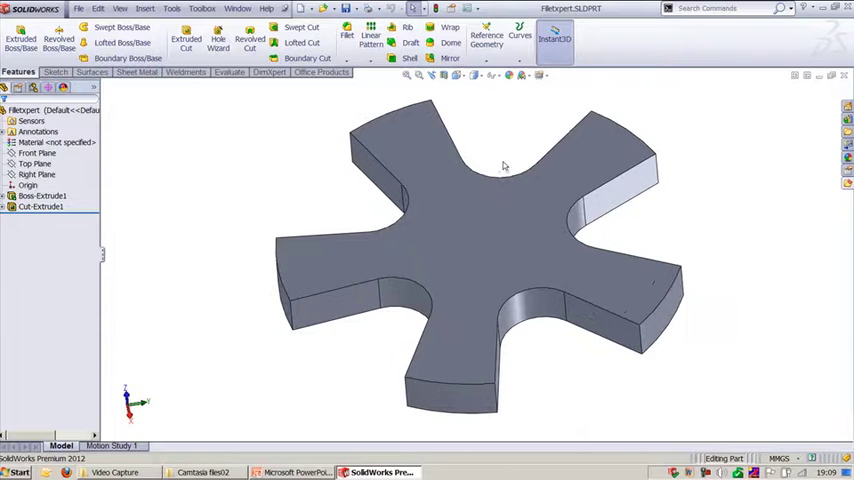
{"action": "mouse_move", "coordinate": [488, 168]}
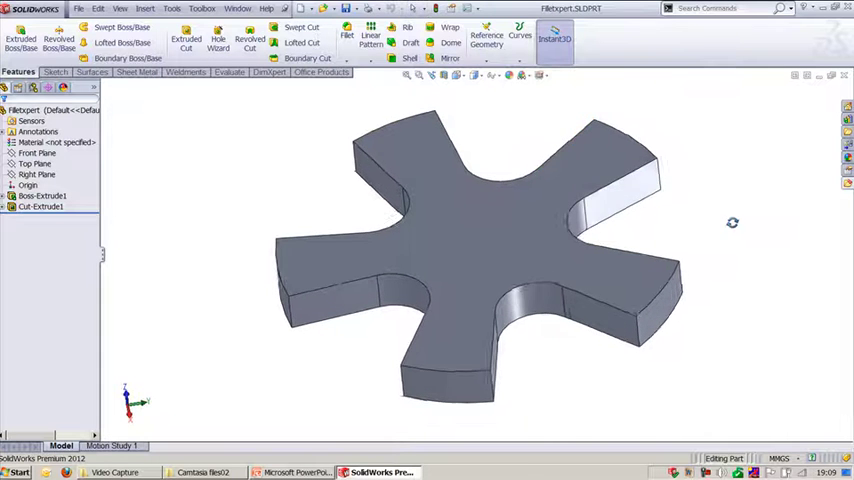
{"action": "left_click", "coordinate": [348, 38]}
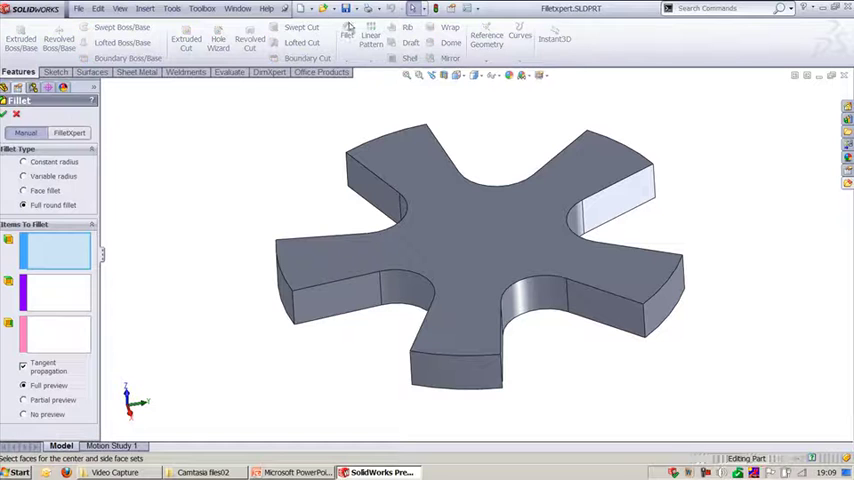
{"action": "left_click", "coordinate": [610, 304]}
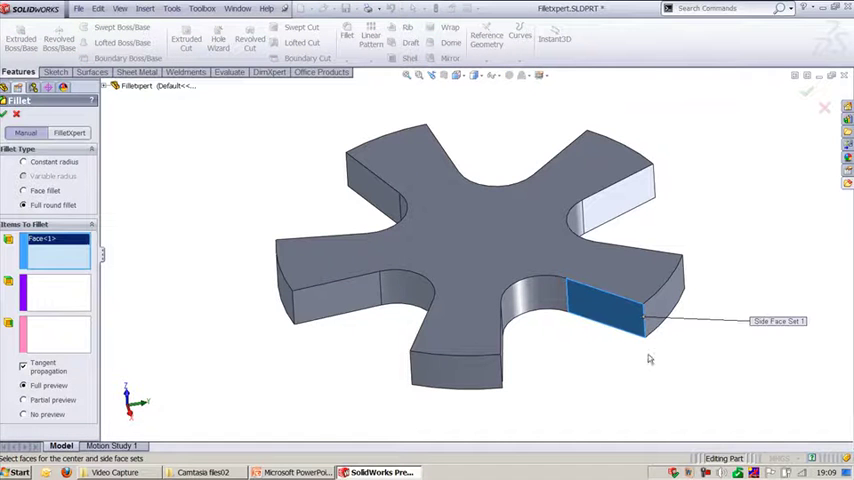
{"action": "left_click", "coordinate": [24, 162]}
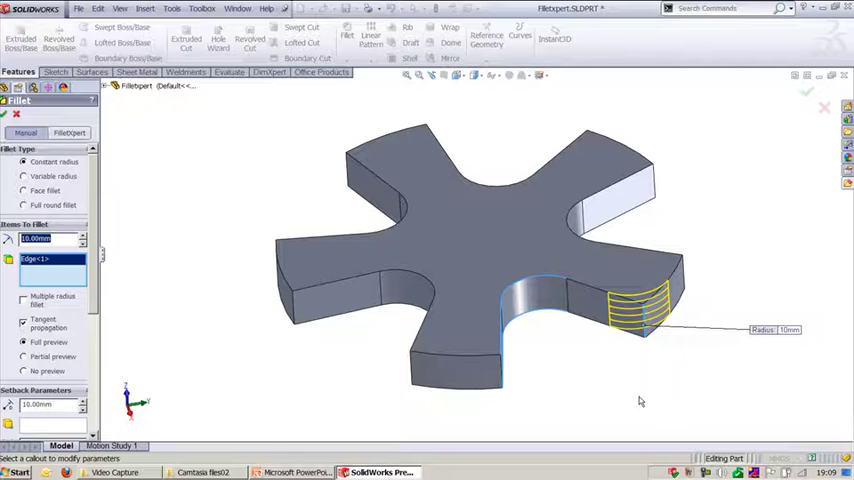
{"action": "mouse_move", "coordinate": [642, 400]}
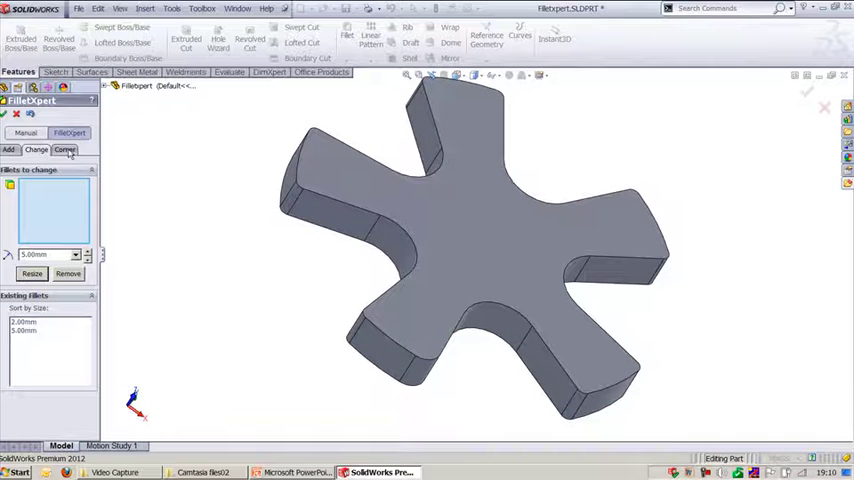
Show FilletXpert's Corner options for the star part's existing fillets
{"action": "left_click", "coordinate": [64, 148]}
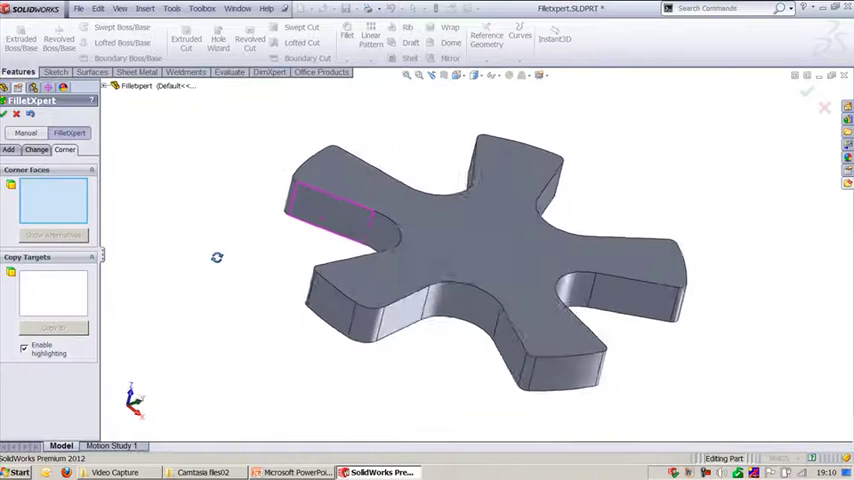